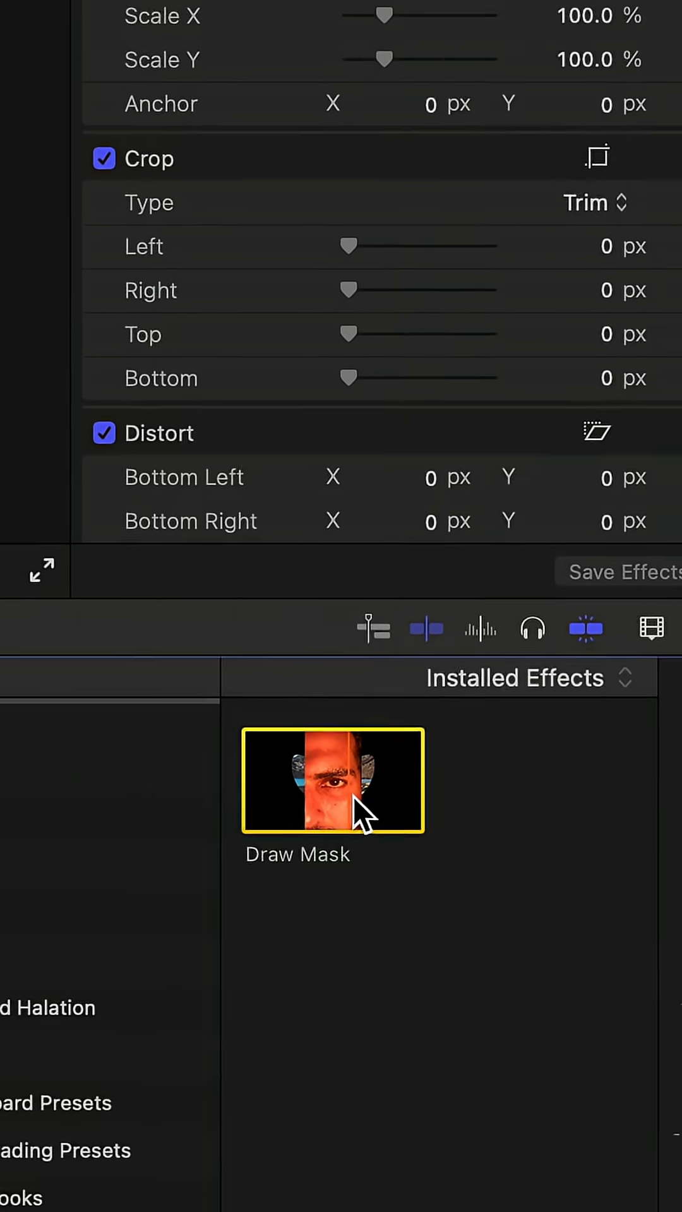
Step: Apply the Draw Mask effect to the eye clip sitting above the drone footage
double_click(331, 780)
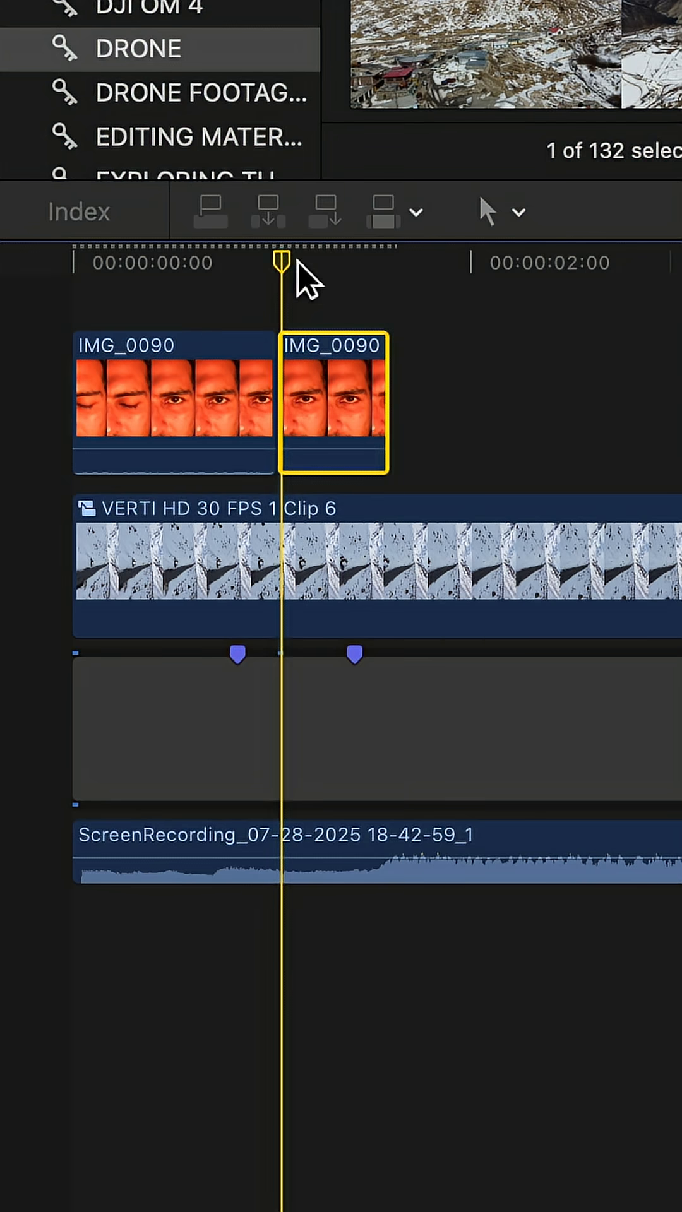
Step: Crop the second IMG_0090 clip with Ken Burns, framing the End view tightly around the pupil
left_click(232, 572)
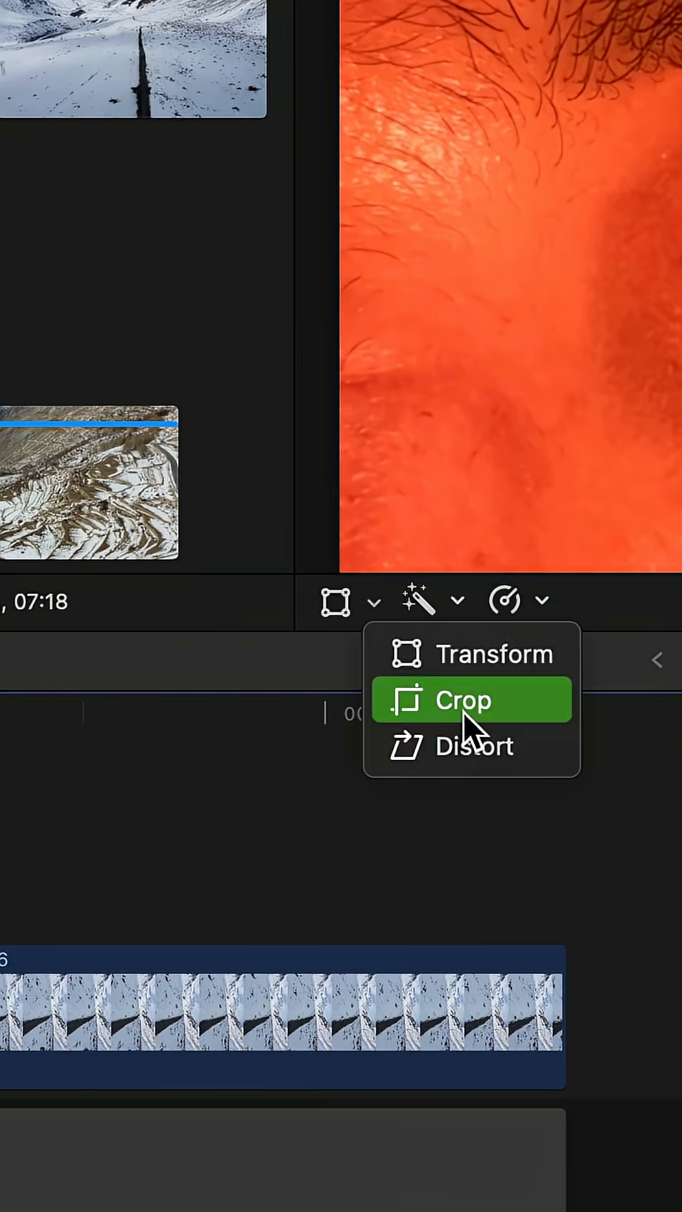
left_click(462, 699)
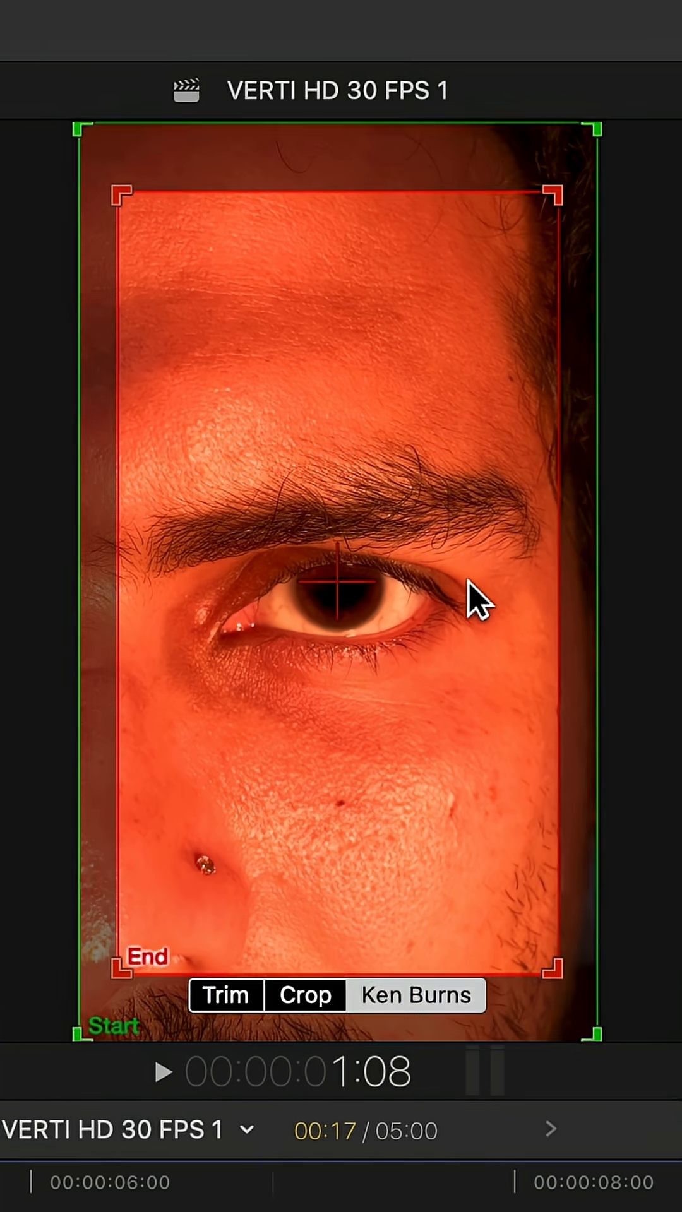
left_click_drag(129, 972, 309, 692)
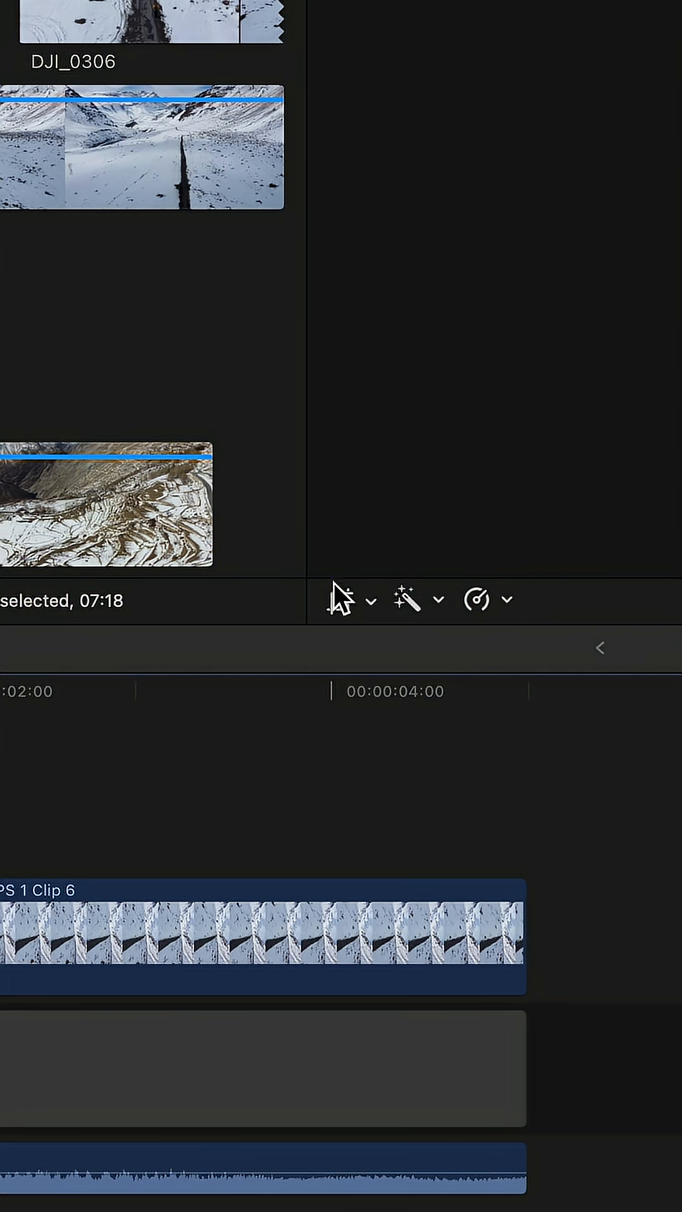
Step: Place the Medium Motion Blur LE adjustment layer above the clips and select it for editing
left_click(355, 606)
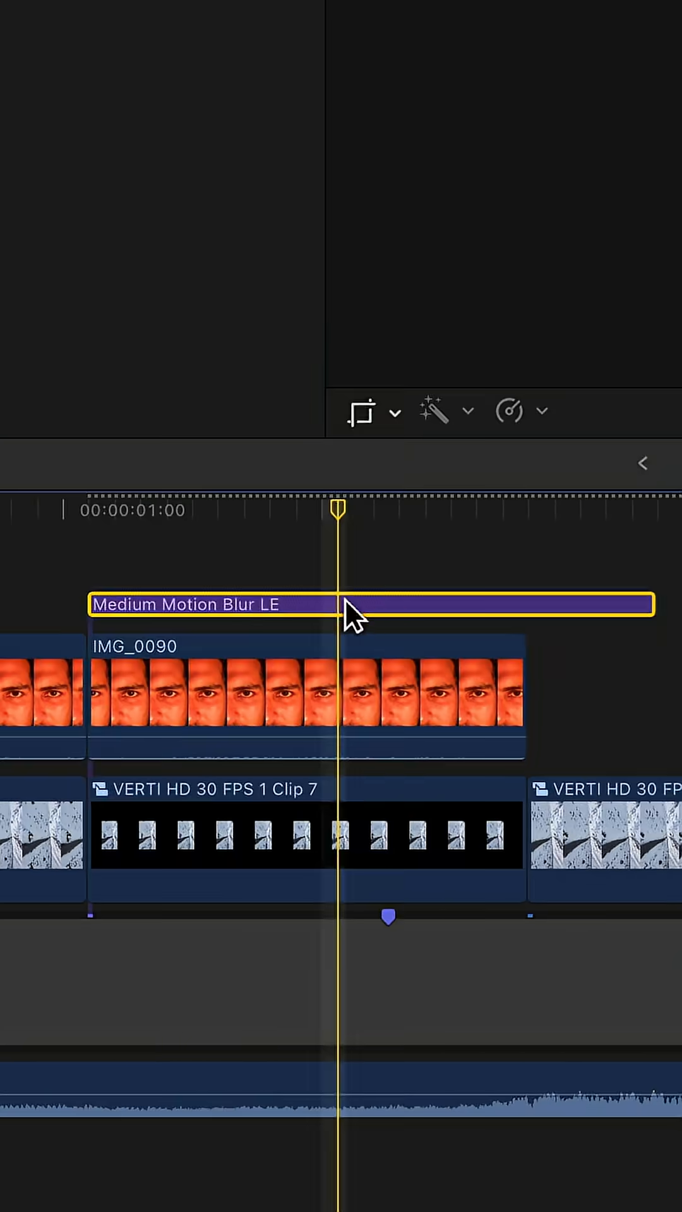
left_click(528, 28)
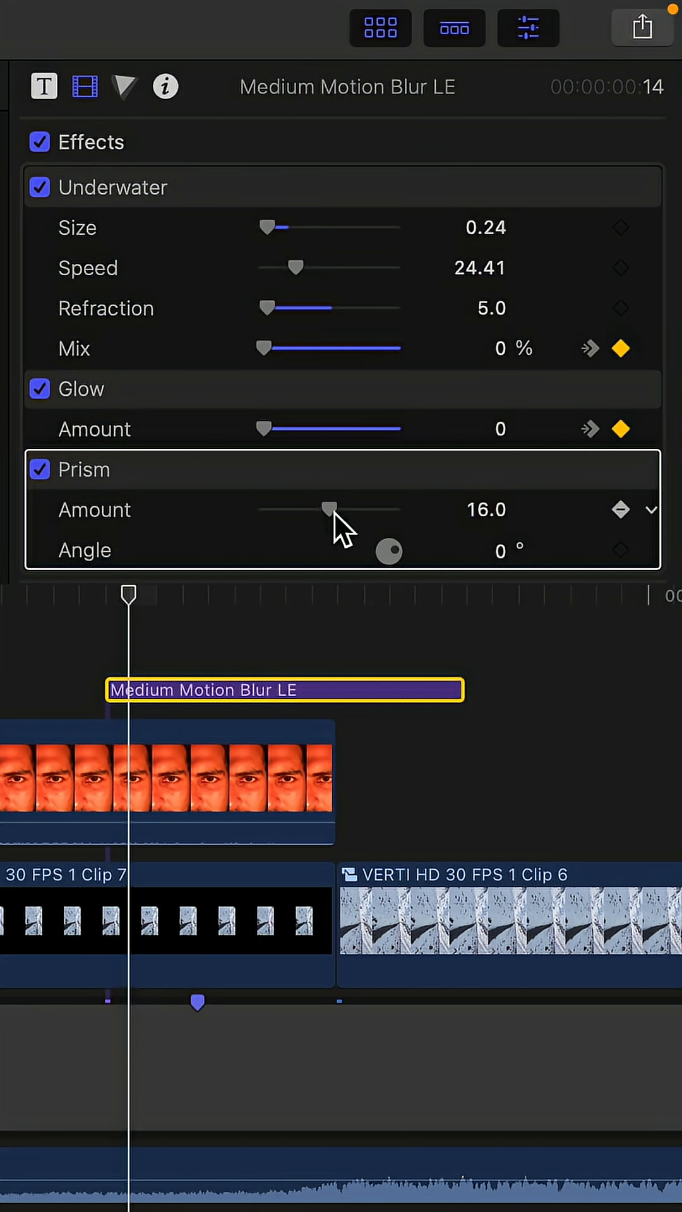